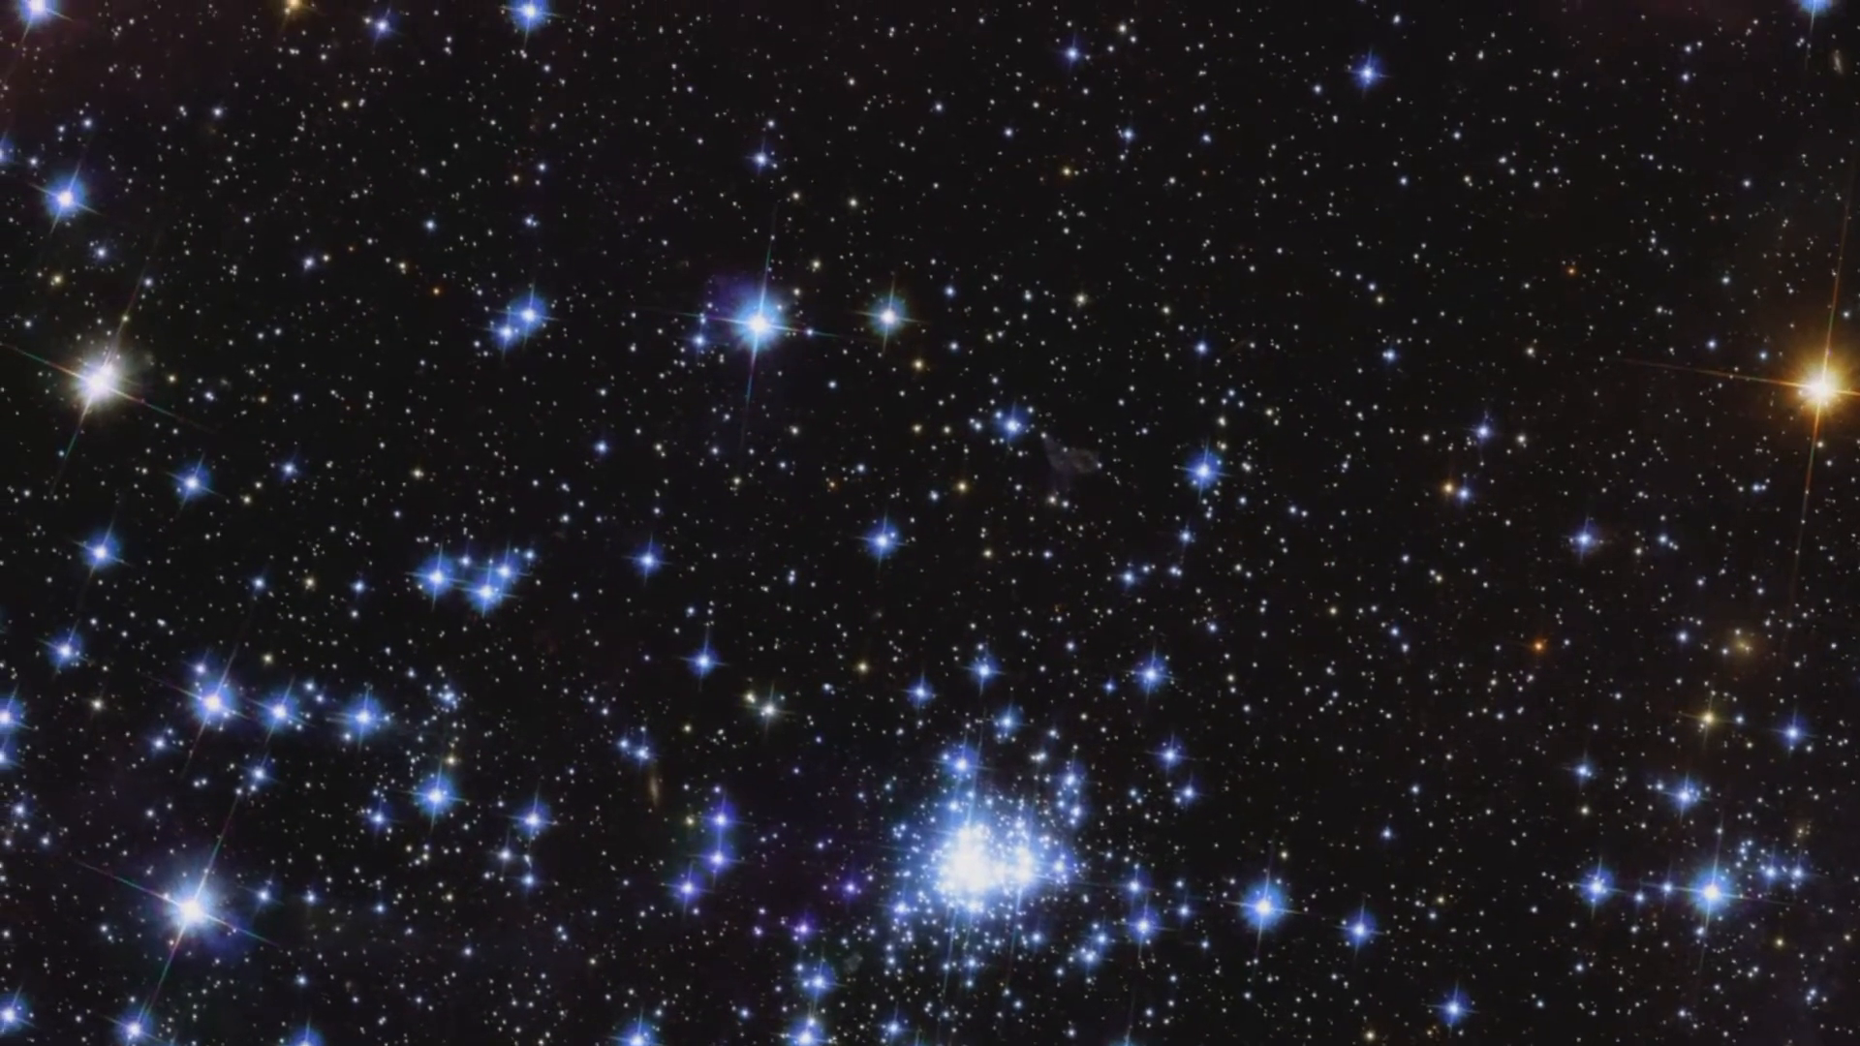
scroll(down, 3)
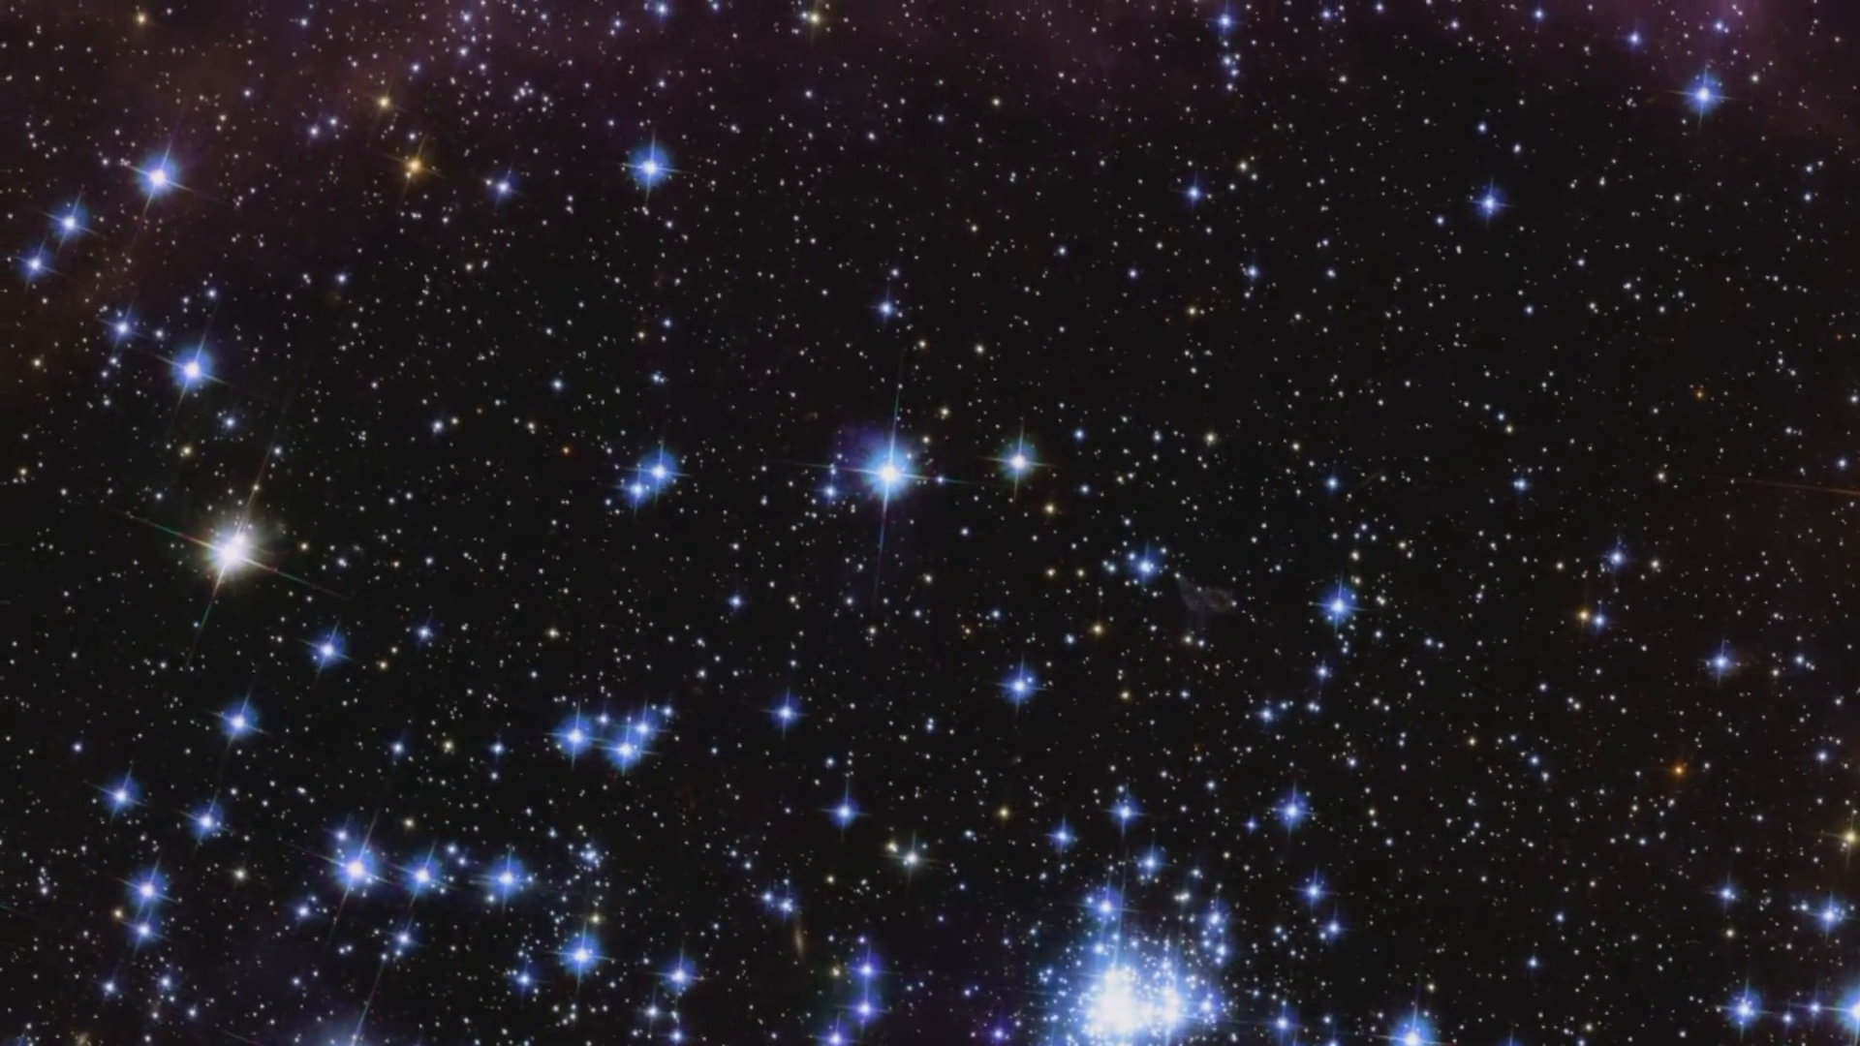